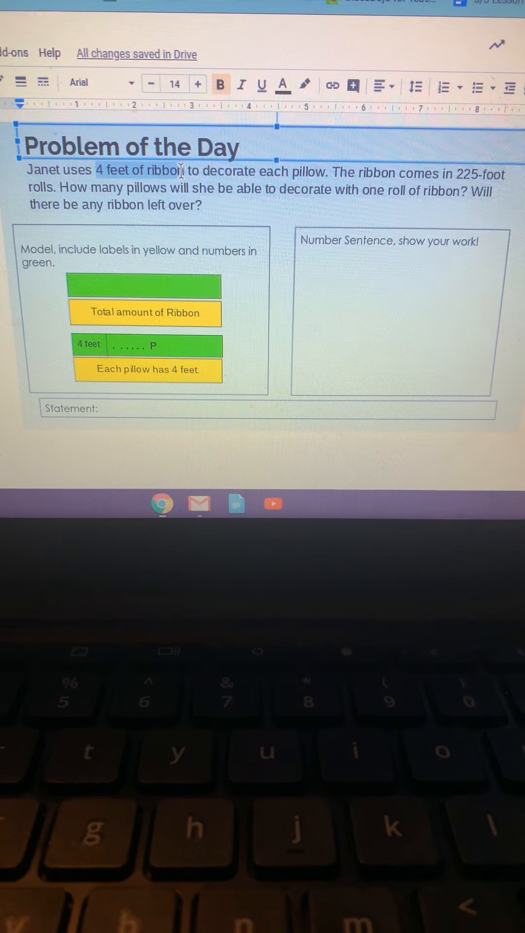
Underline '4 feet of ribbon', 'each pillow', and 'one roll of ribbon' in the problem.
left_click(260, 85)
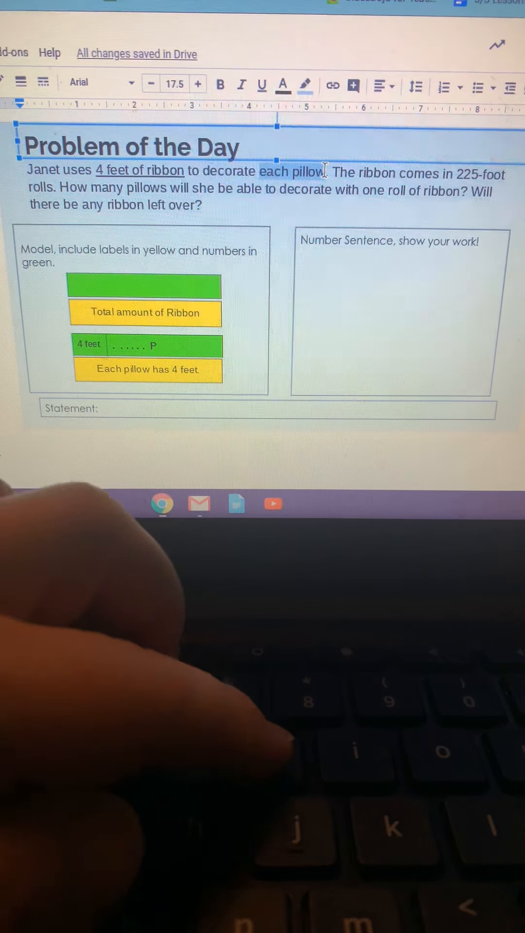
left_click(261, 83)
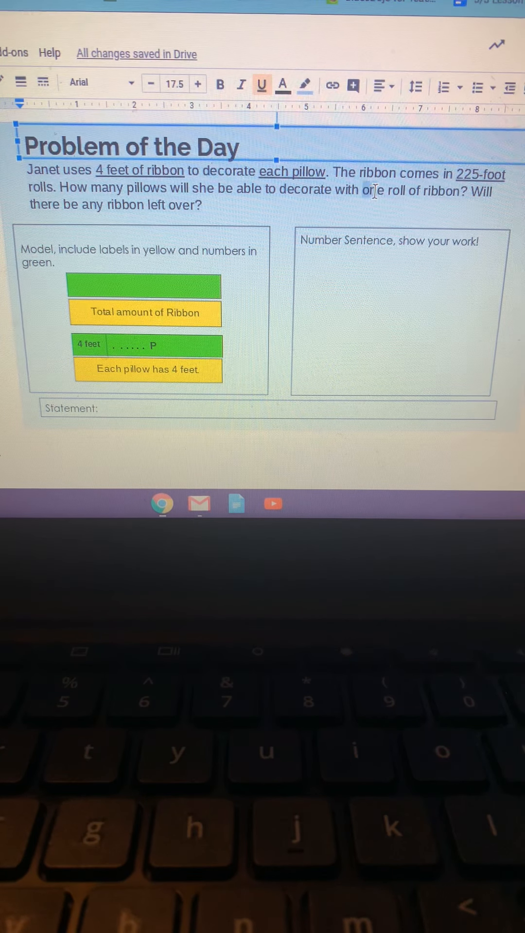
double_click(387, 190)
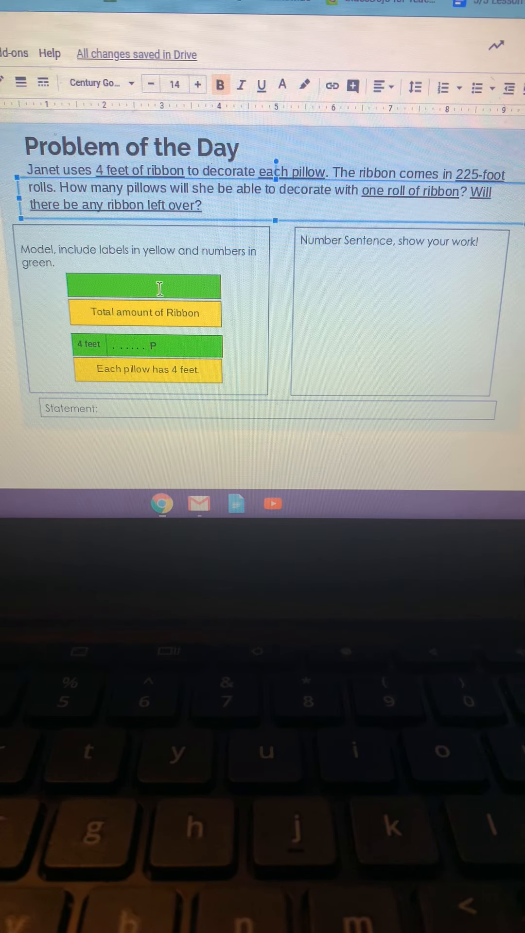
Type '225 feet' inside the top green bar of the ribbon model.
left_click(145, 286)
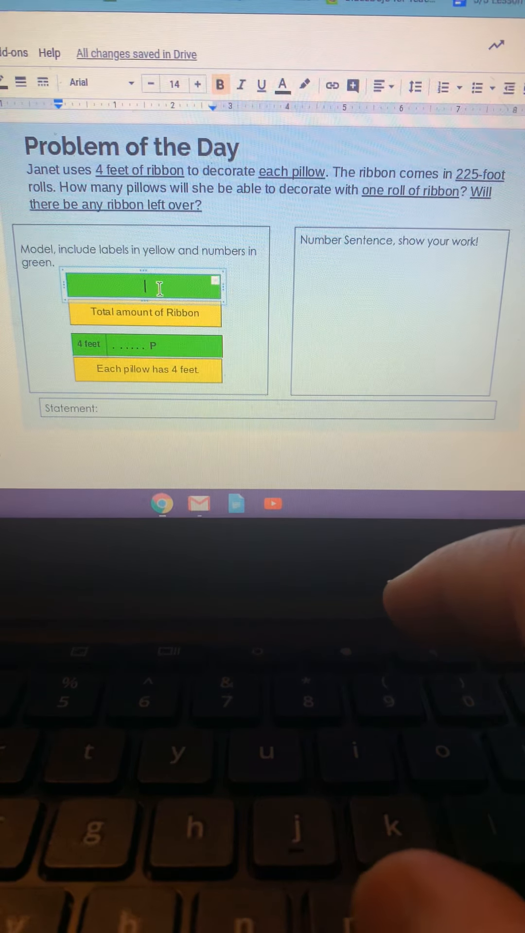
type("225")
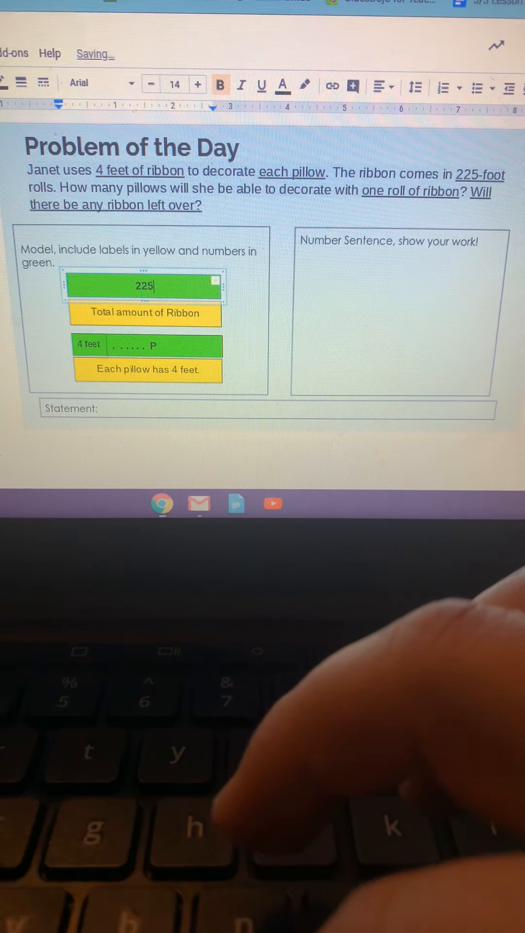
type("feet")
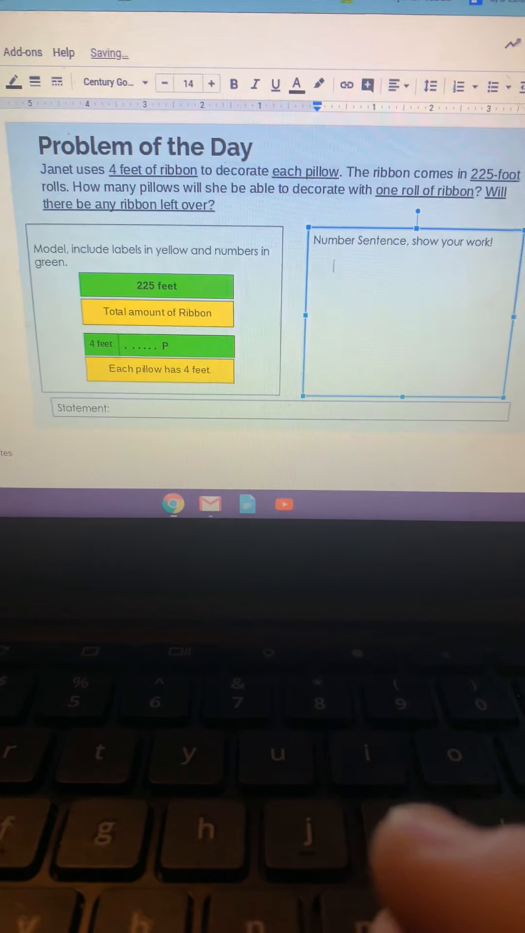
Enter '225 / 4 =' in the Number Sentence box.
type("225 /")
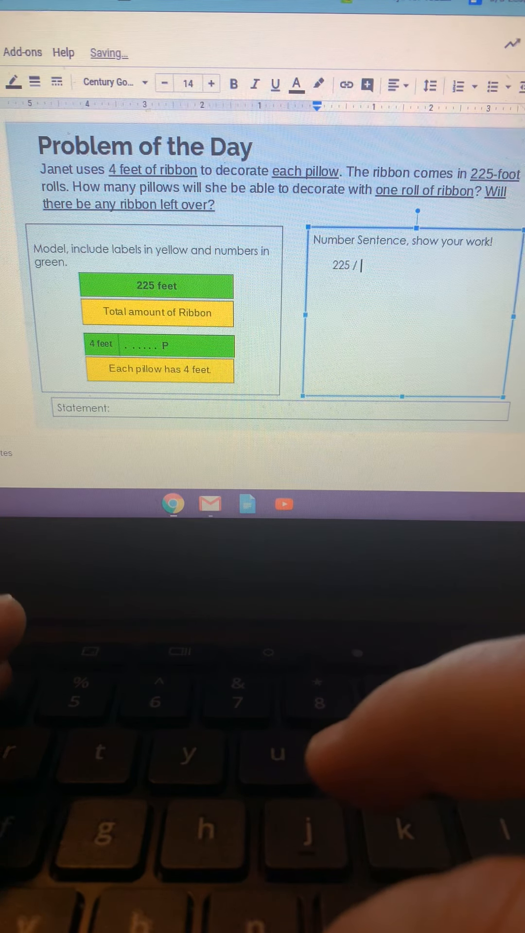
type("4 =")
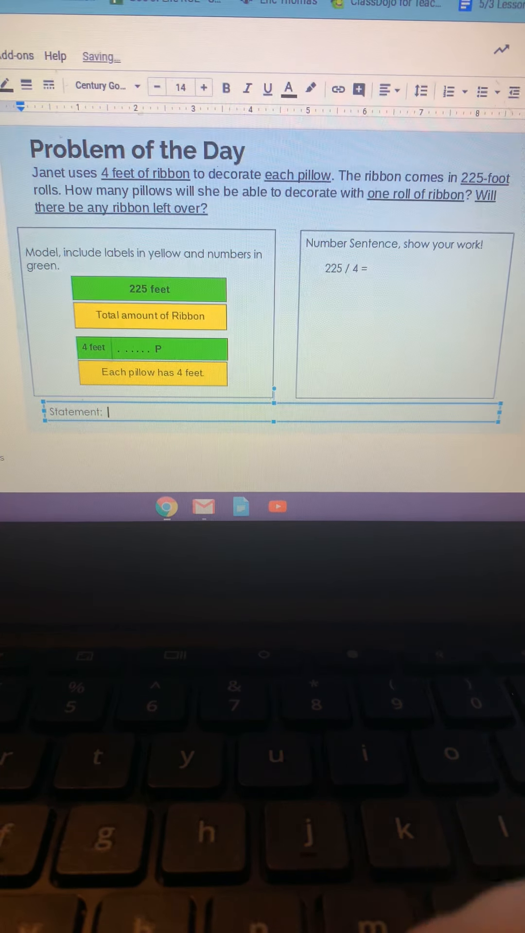
Type 'Yes. Janet will have 1 foot of ribbon left over.' in the Statement box.
type("Yes. Janet will h")
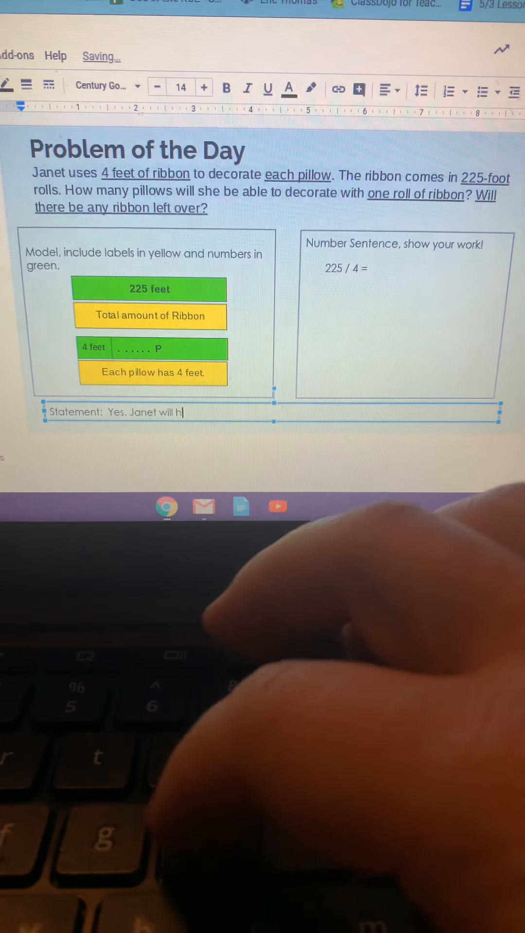
type("ave 1")
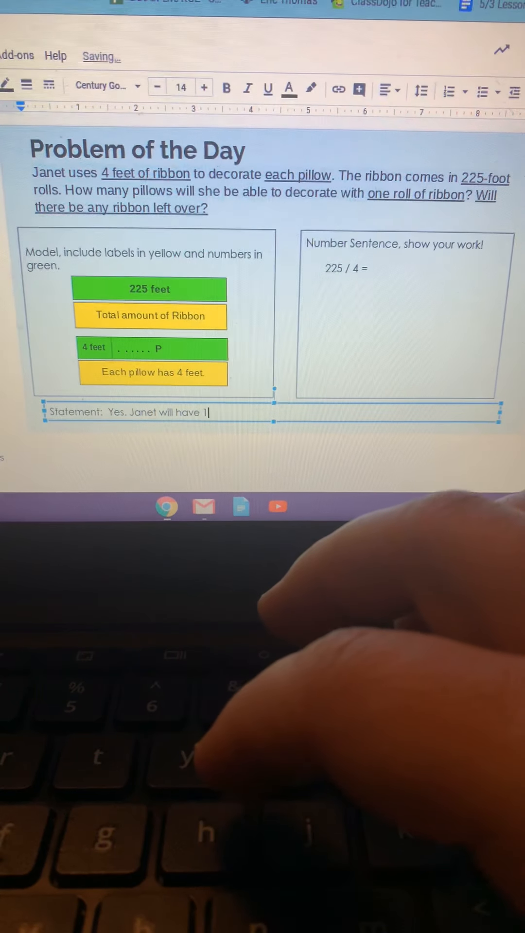
type("fo")
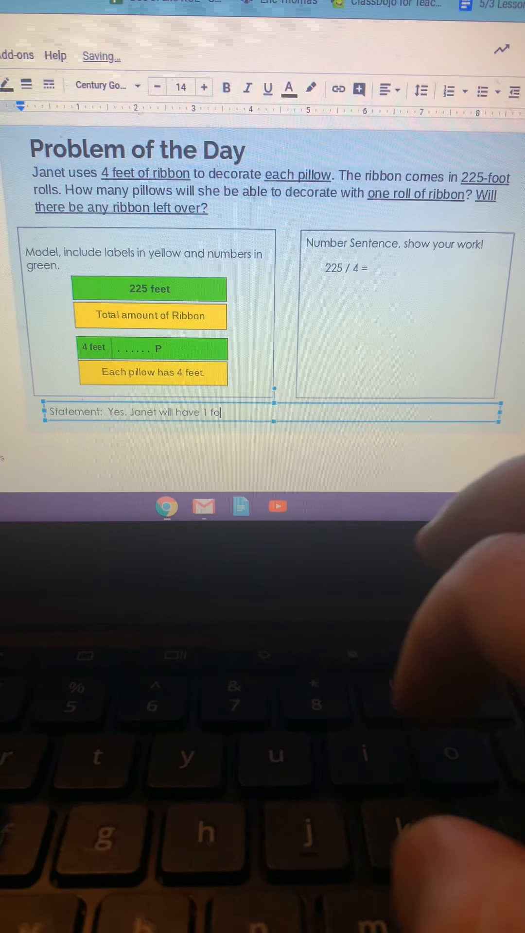
type("ot of ri")
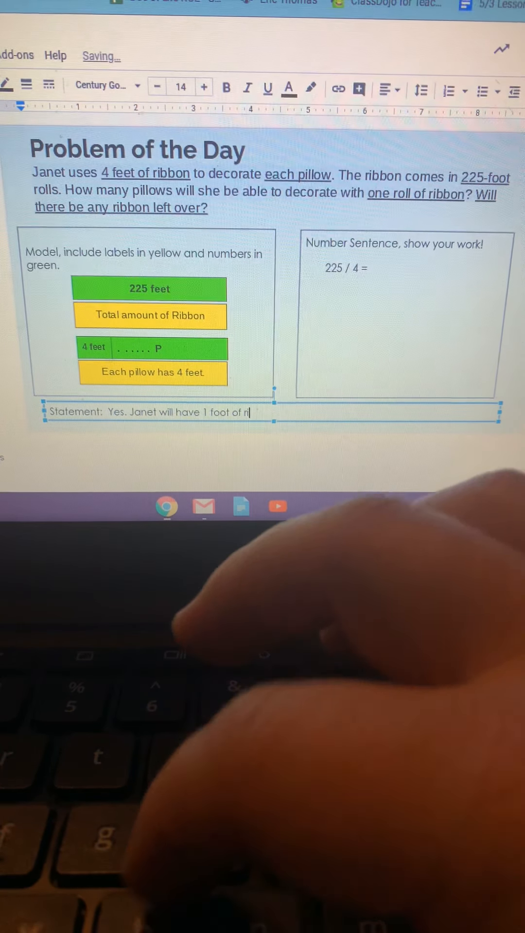
type("bbon")
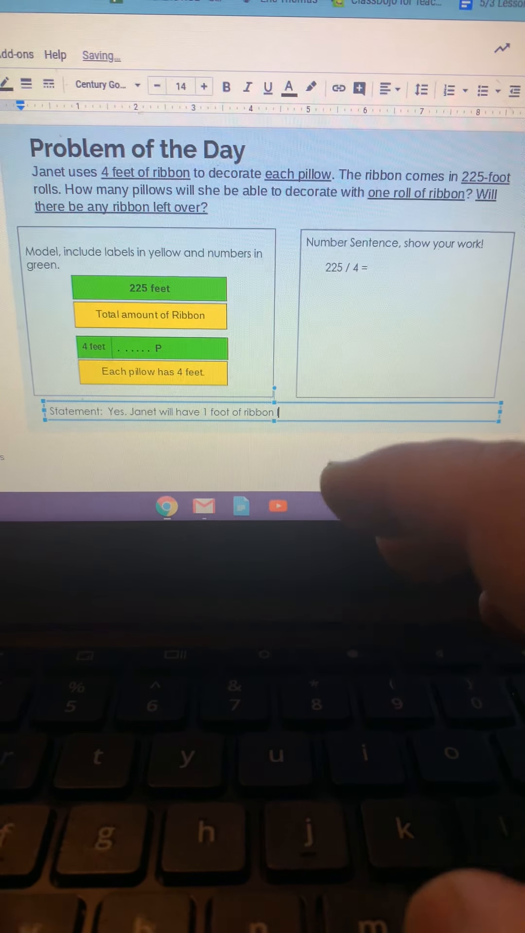
type("left o")
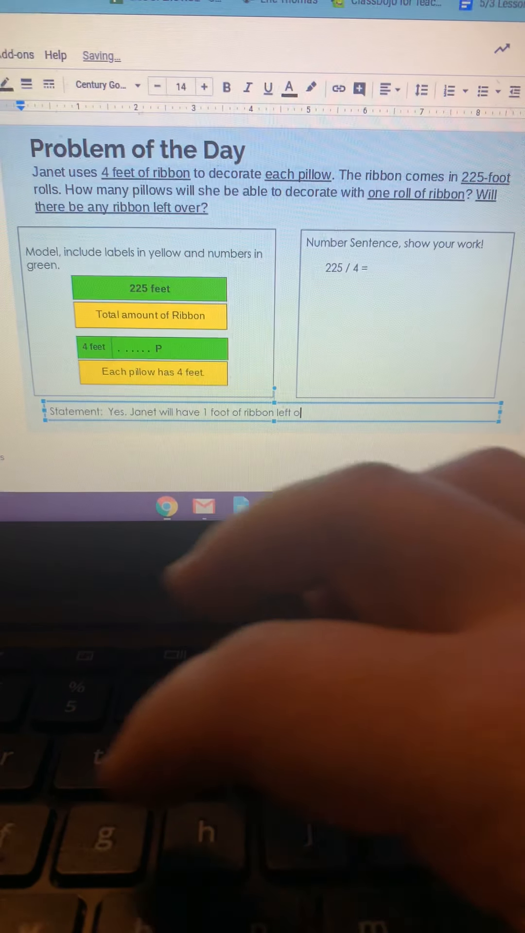
type("ver.")
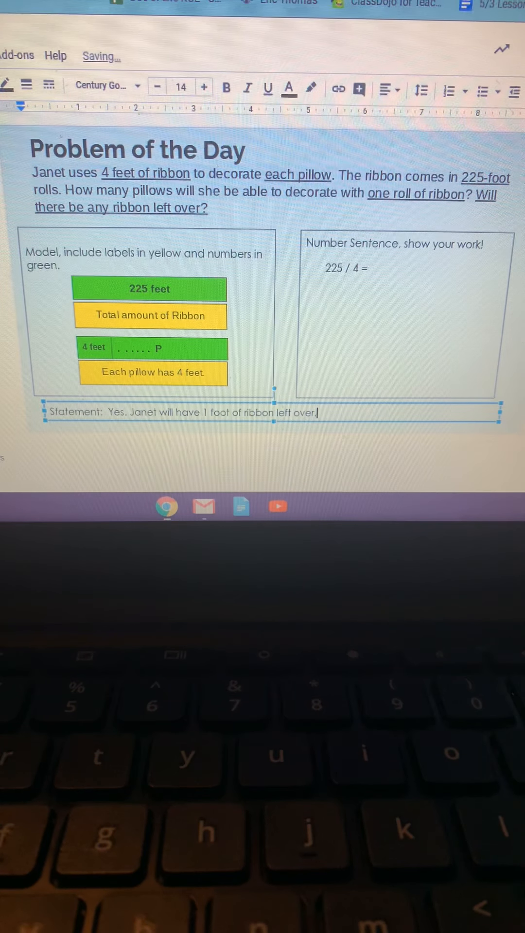